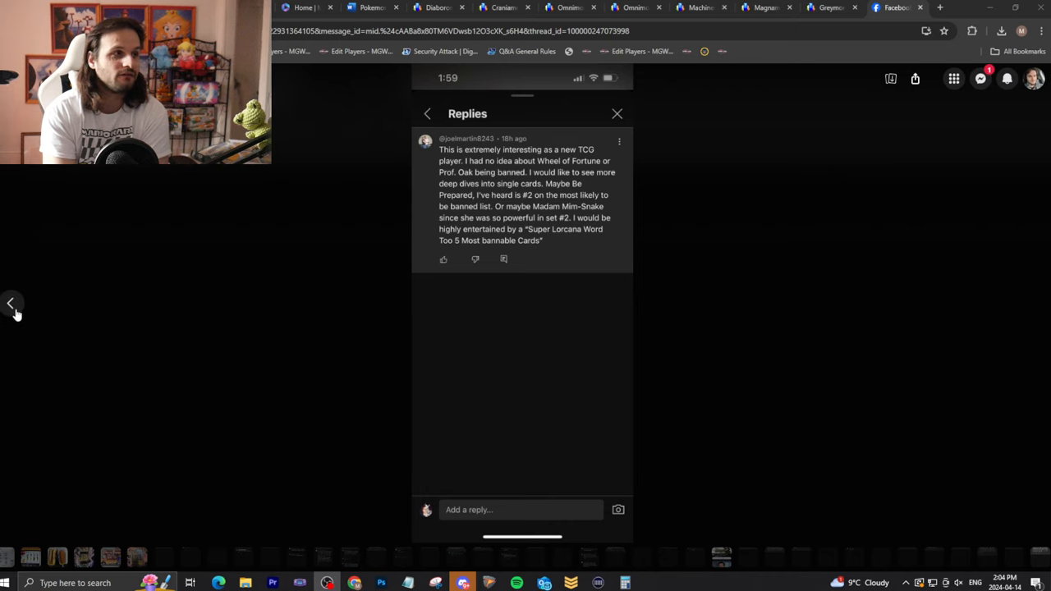
# - Advance the photo viewer to the screenshot of the budget decks accessibility comment
pyautogui.click(13, 302)
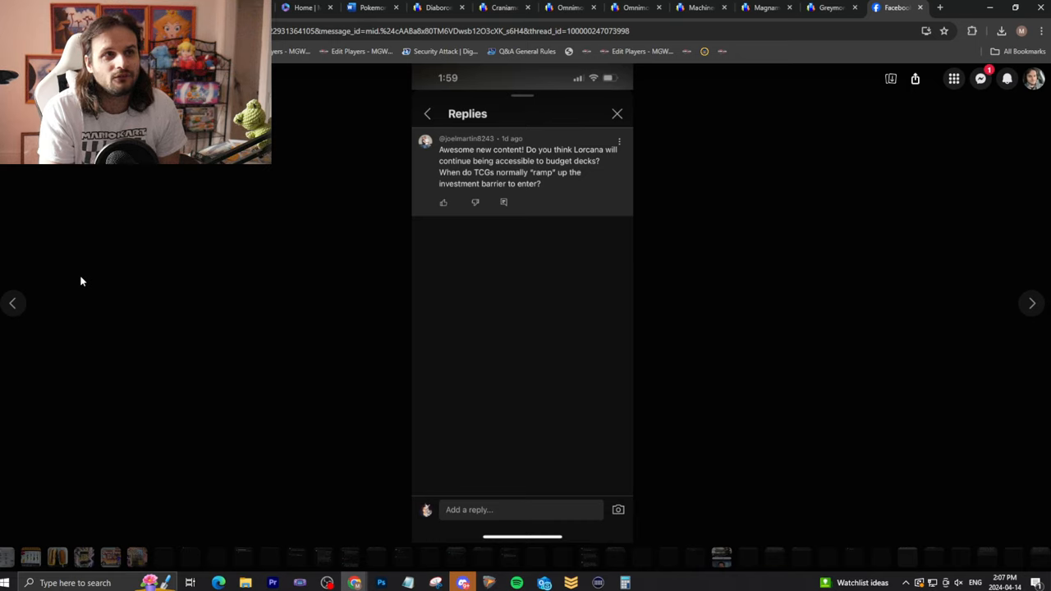
pyautogui.moveTo(135, 361)
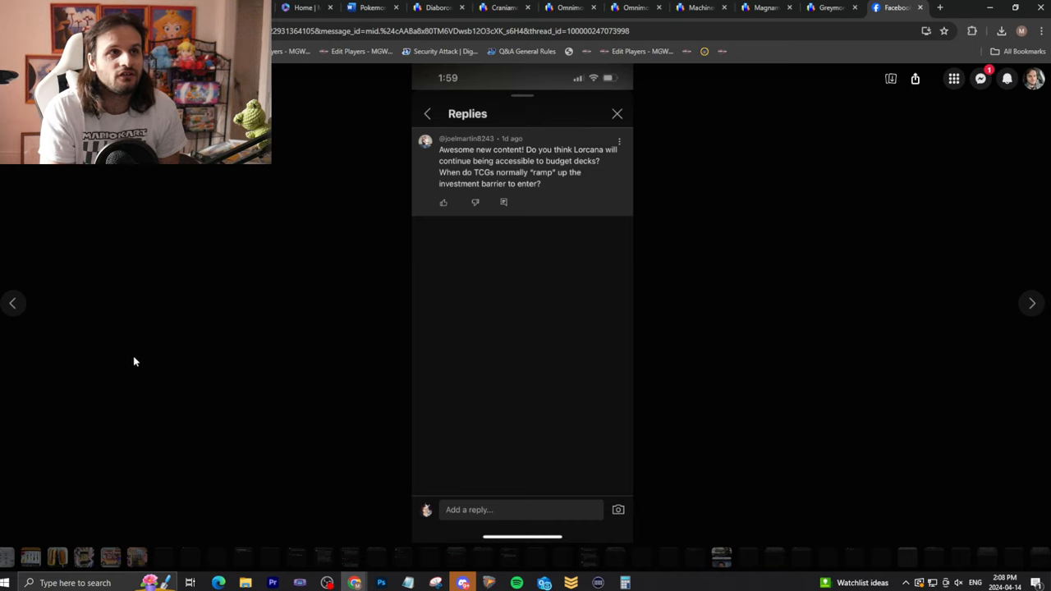
pyautogui.moveTo(206, 330)
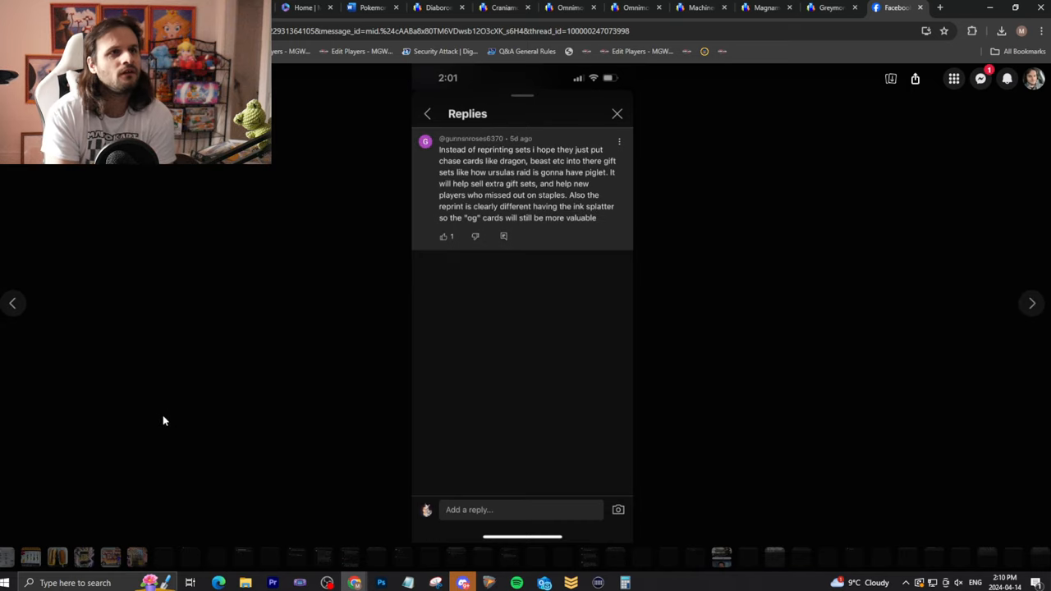
pyautogui.moveTo(160, 492)
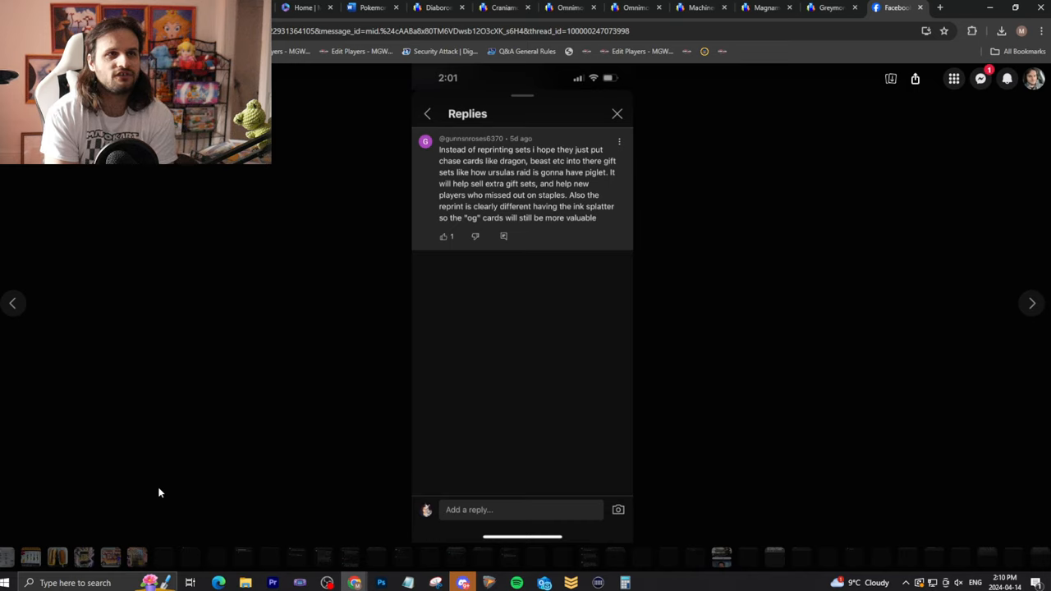